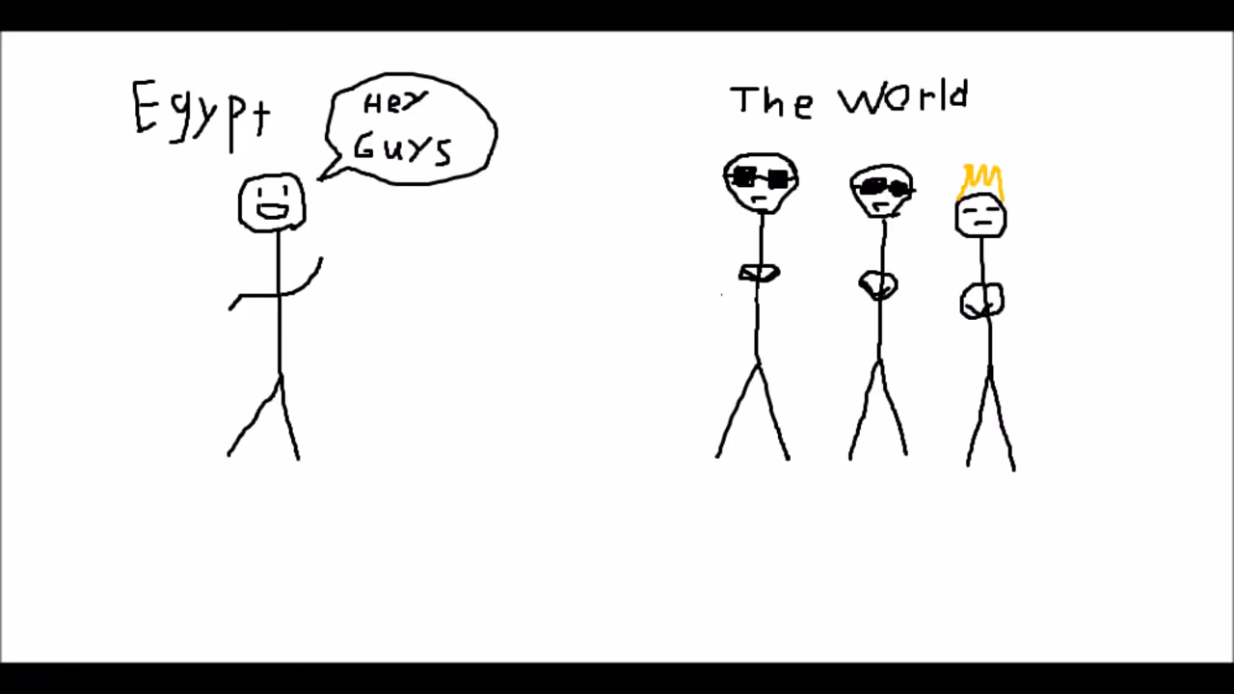
Caption the stick-figure scenes with 'woa, Not cool' and 'I don't want to walk there anyway'.
{"action": "type", "text": "woa, Not cool"}
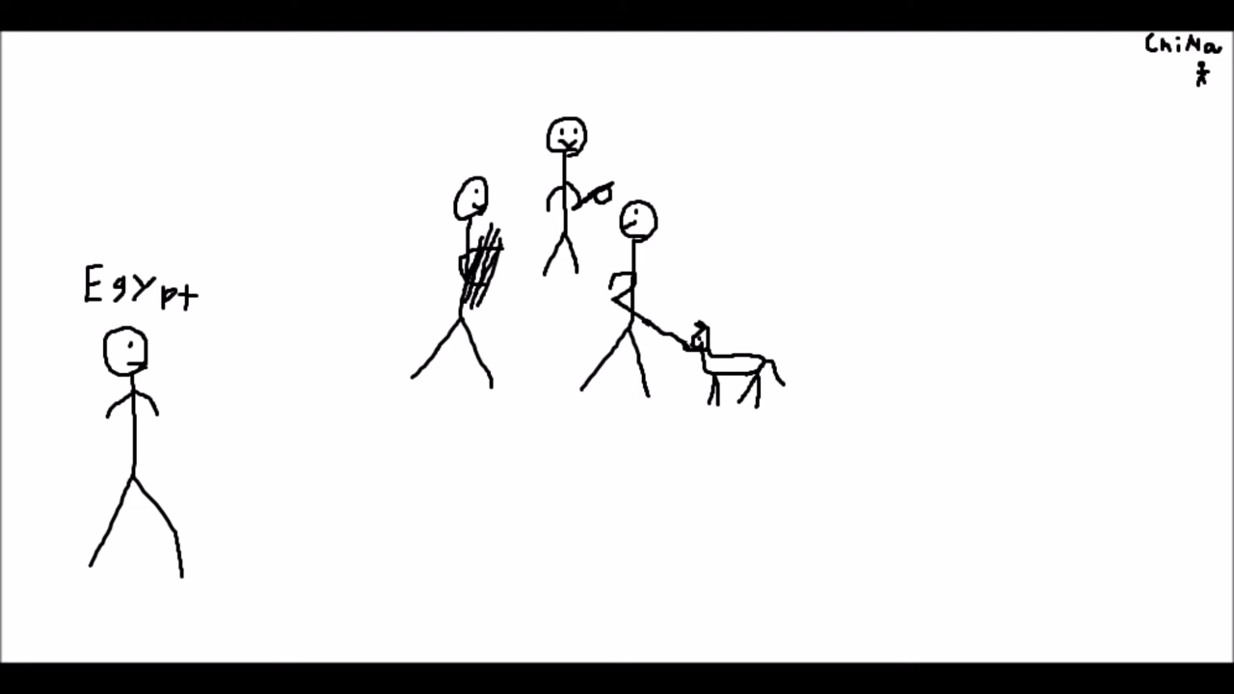
{"action": "type", "text": "I don't want to walk there anyway"}
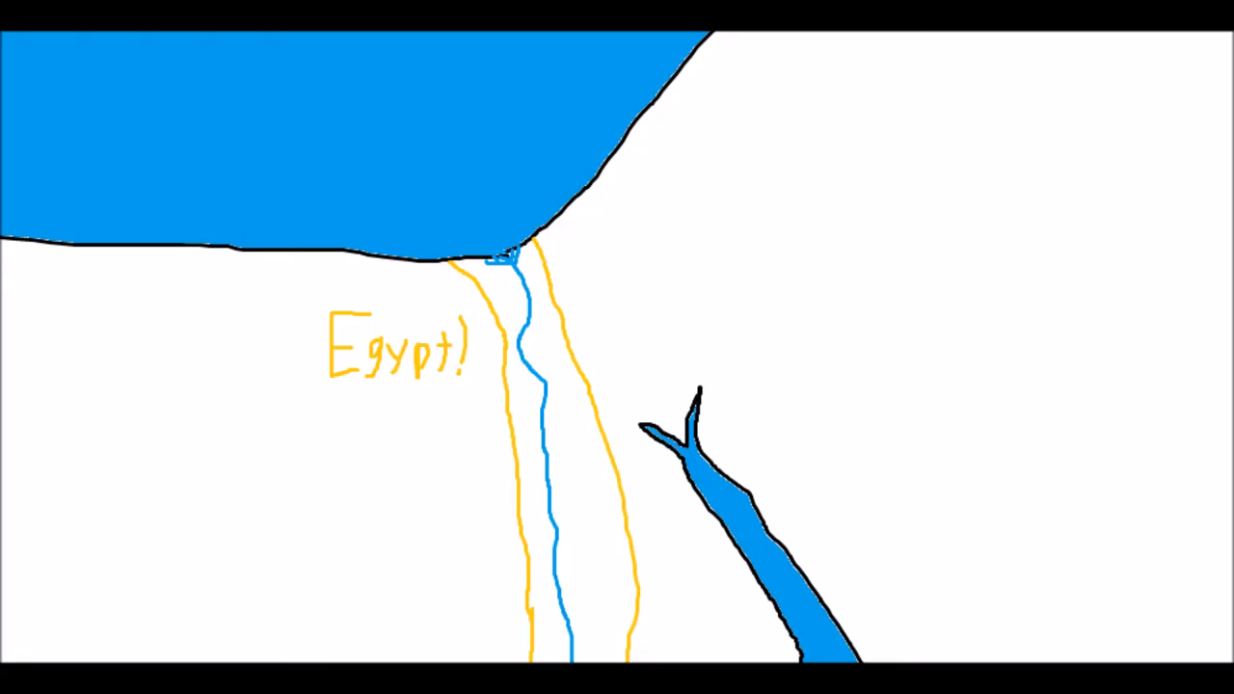
Write the date 3100BC near the top of the cleared canvas.
{"action": "left_click_drag", "start_coordinate": [516, 516], "coordinate": [621, 481]}
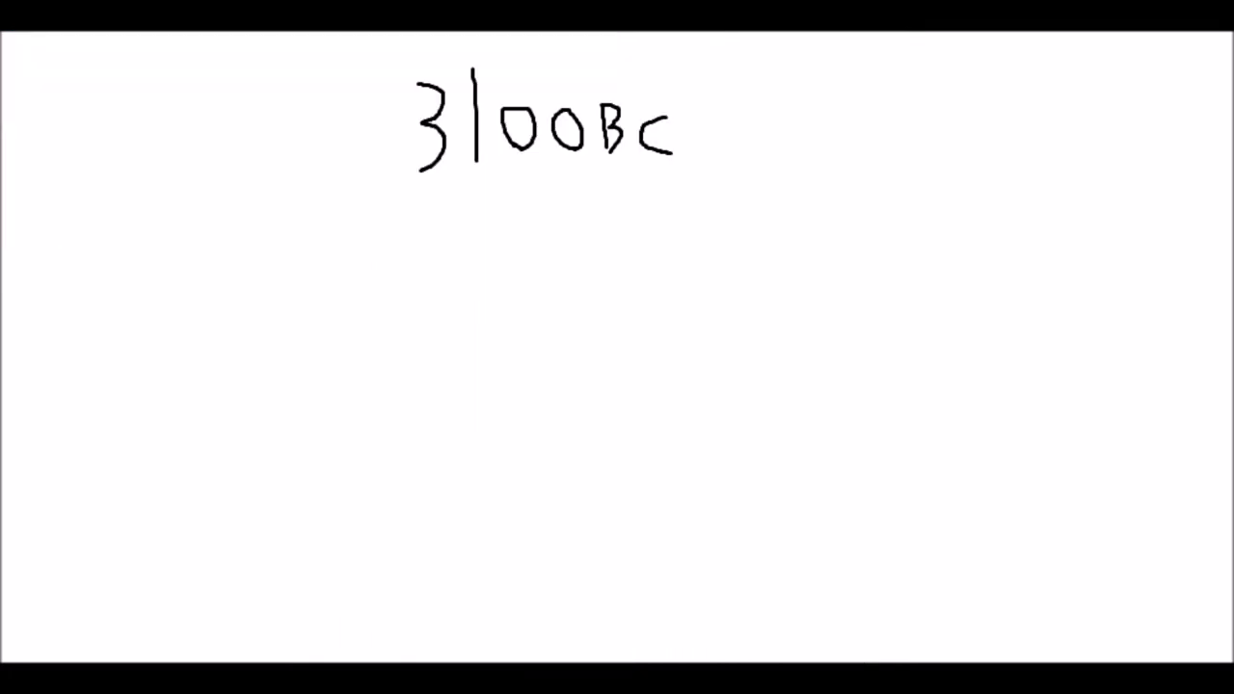
Draw crowned Menes (Narmer) saying 'I'm gonna start an old kingdom!'.
{"action": "left_click_drag", "start_coordinate": [327, 261], "coordinate": [356, 463]}
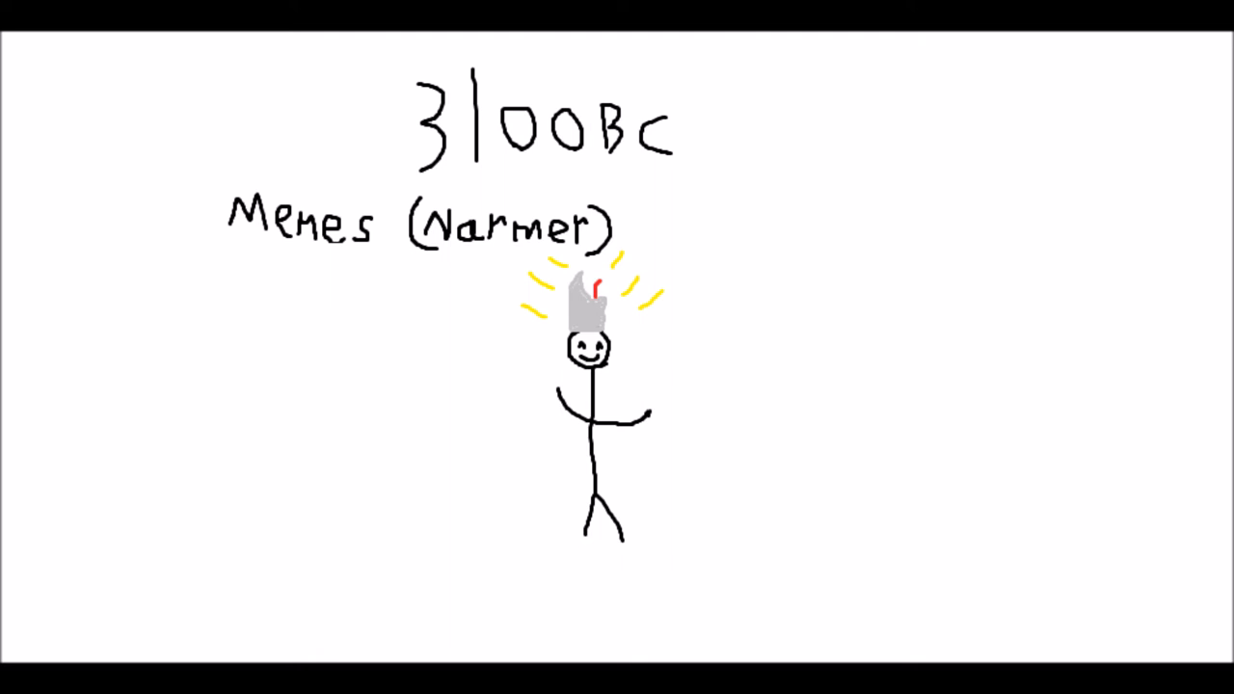
{"action": "type", "text": "I'm gonna start an old kingdom!"}
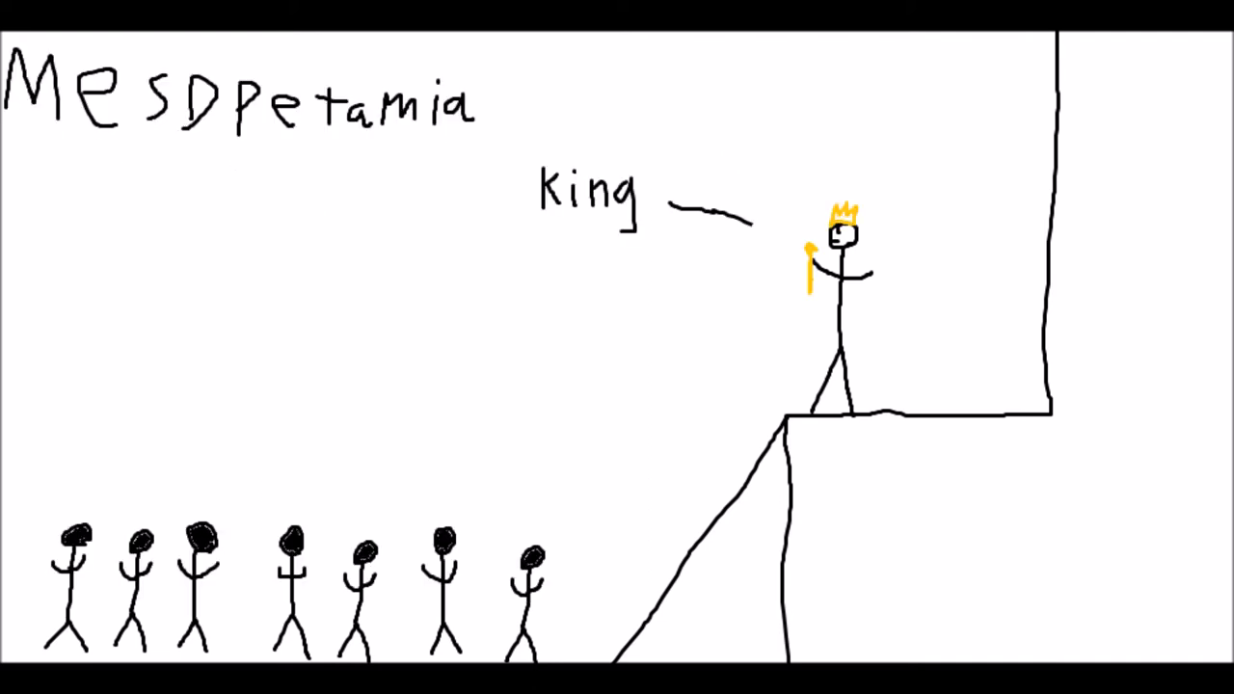
Caption the Mesopotamia king scene with 'Enki says work harder!' before the Khufu pyramid.
{"action": "type", "text": "Enki says work harder!"}
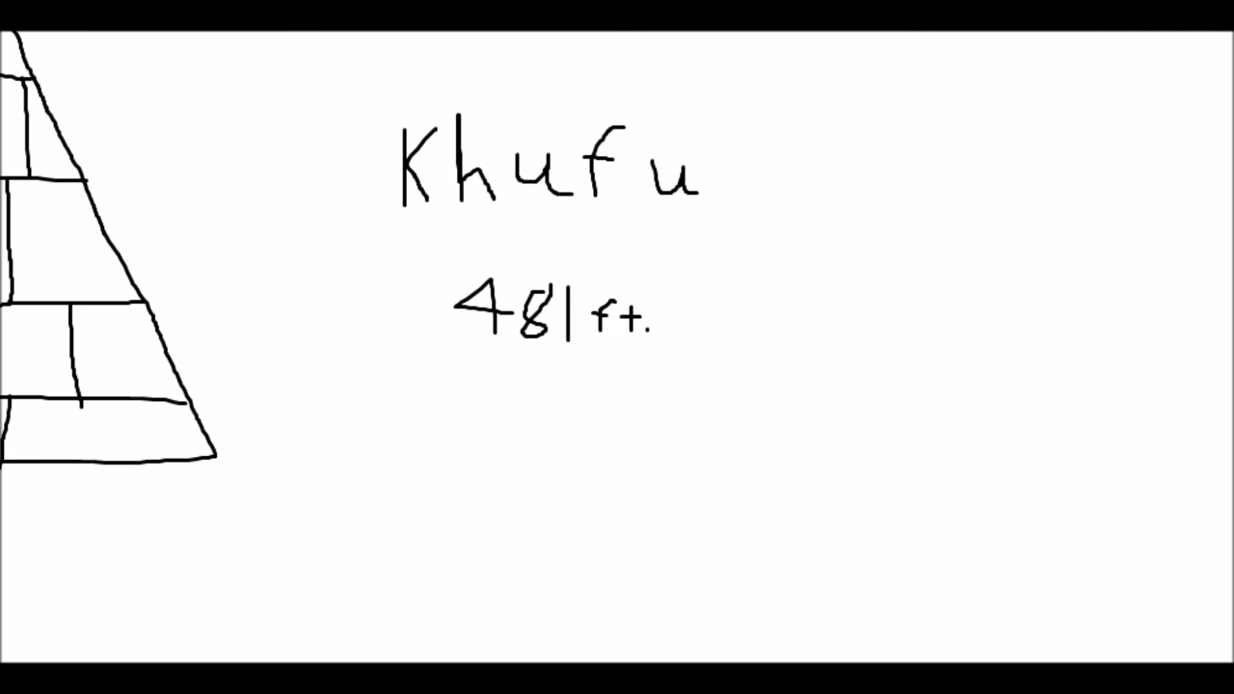
Add the height '(147.7 meters)' and Khufu jr.'s line 'I'll just make a wierd cat thing.'.
{"action": "type", "text": "(147.7 meters)"}
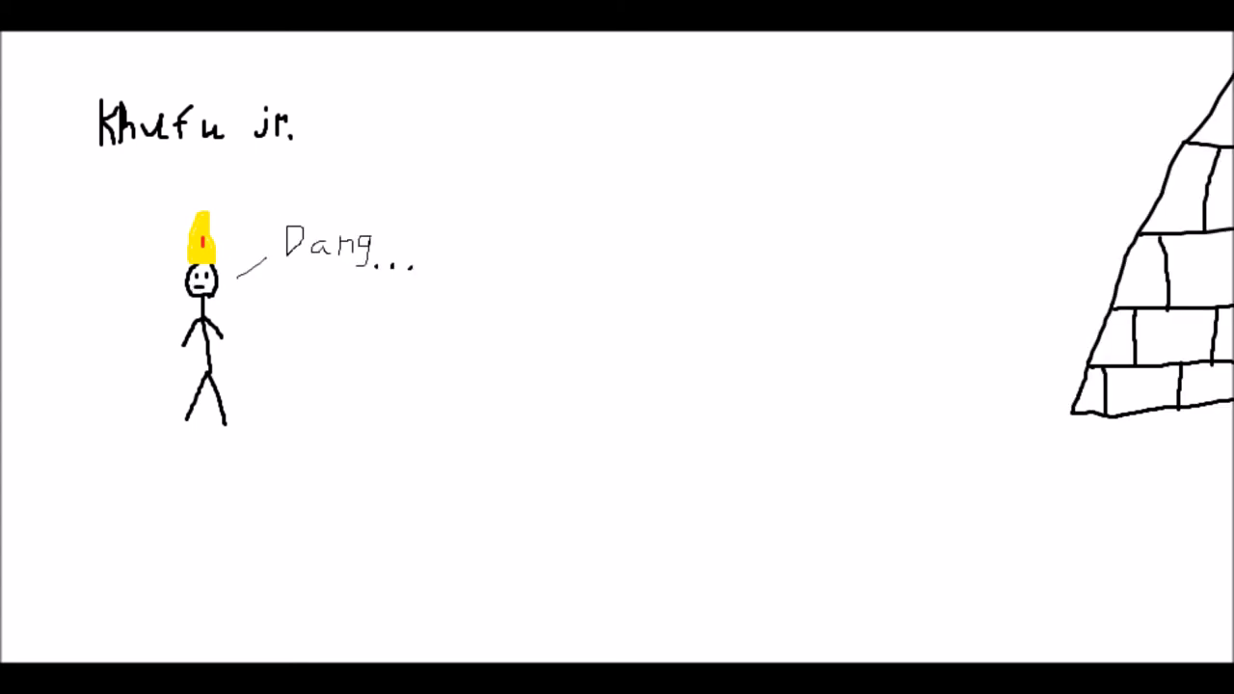
{"action": "type", "text": "I'll just make a wierd cat thing."}
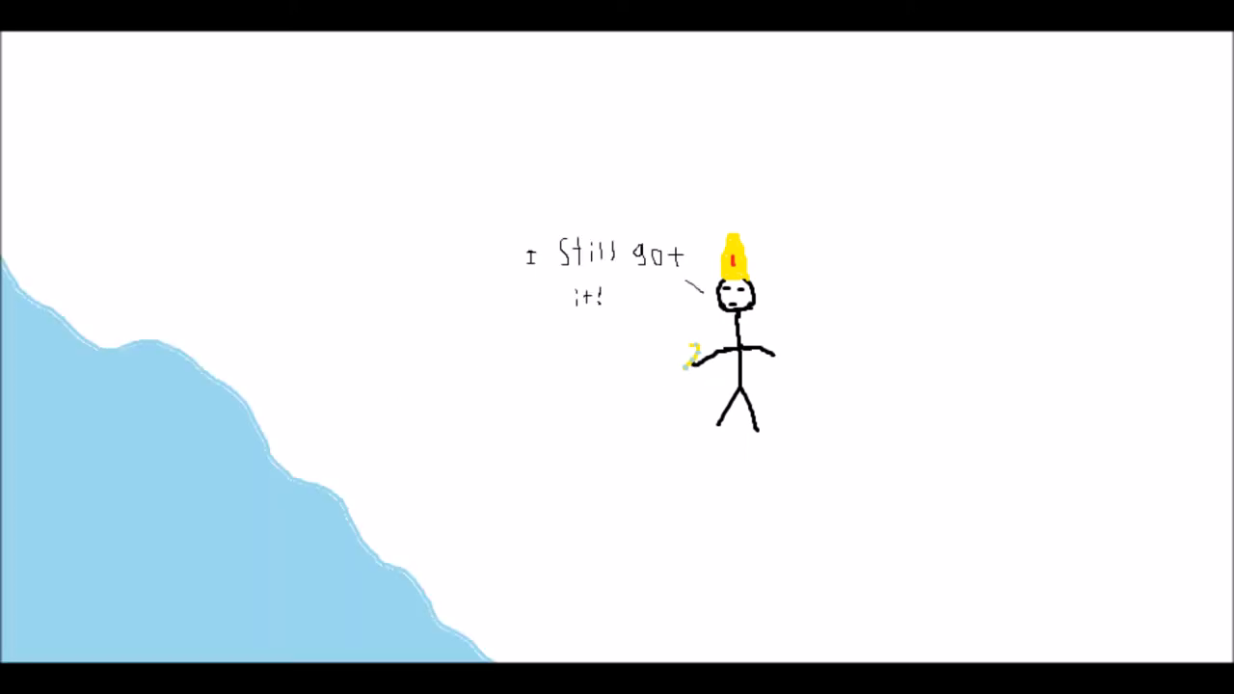
Draw the desert well scene with the speech bubble 'I blame Khufu's grandson'.
{"action": "left_click_drag", "start_coordinate": [781, 393], "coordinate": [752, 384]}
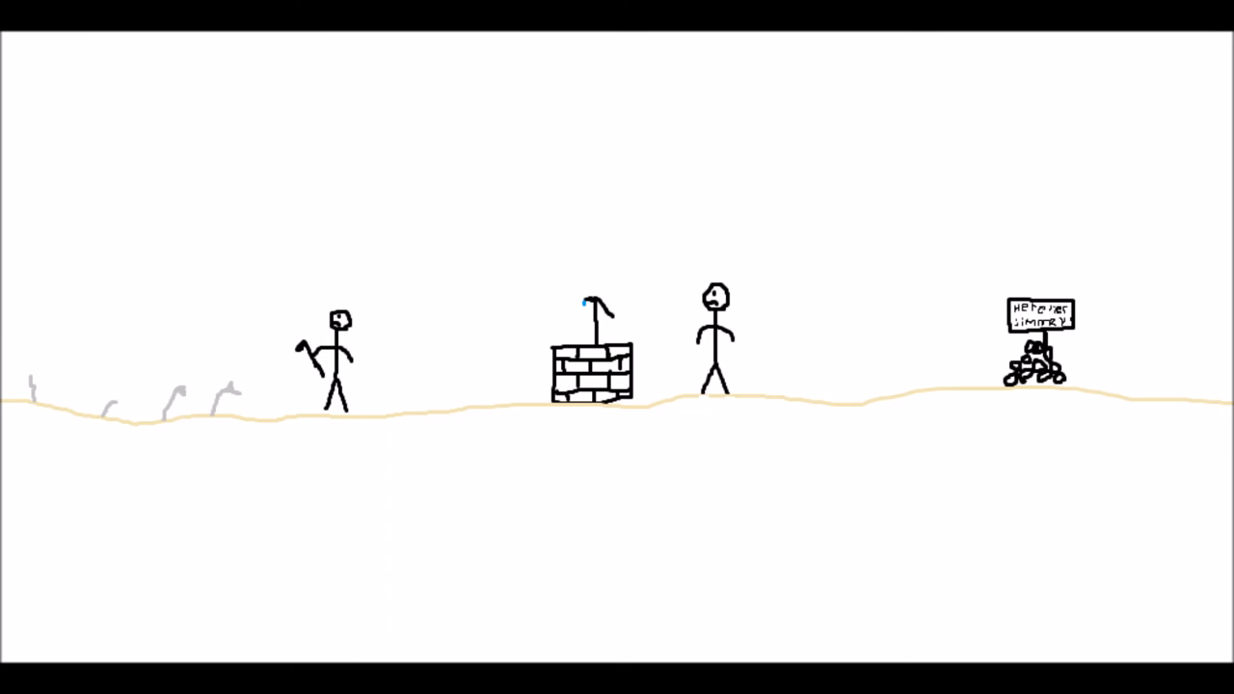
{"action": "type", "text": "I blame Khufu's grandson"}
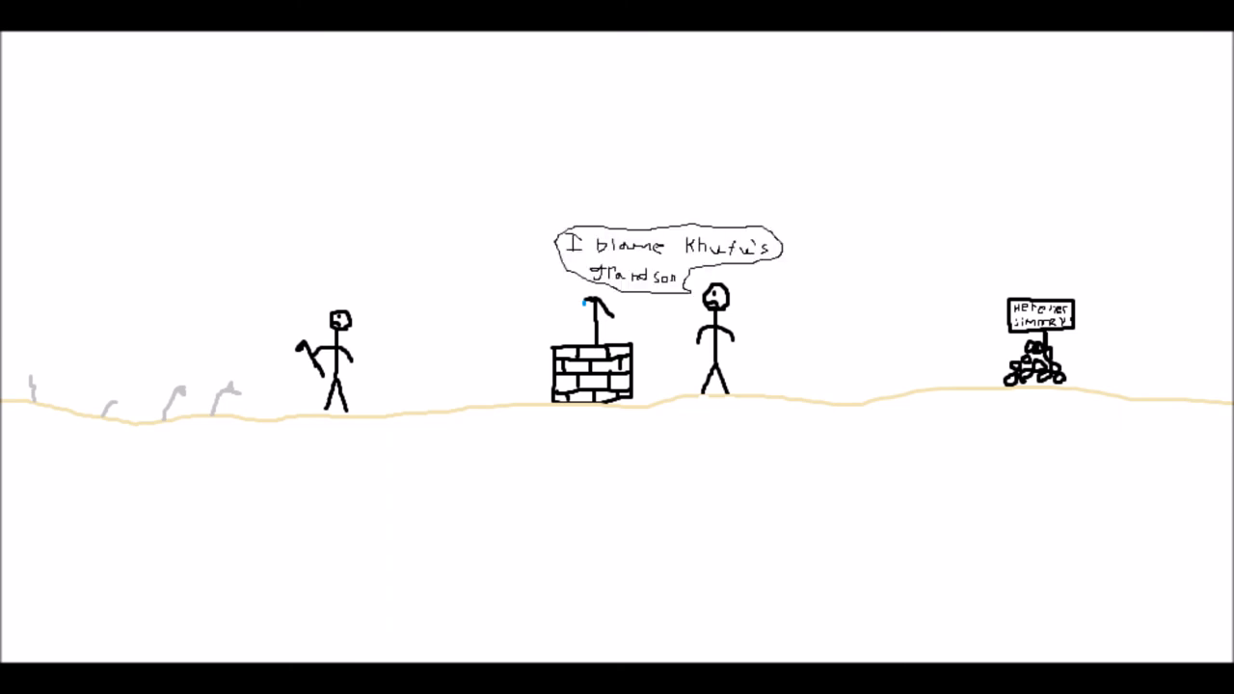